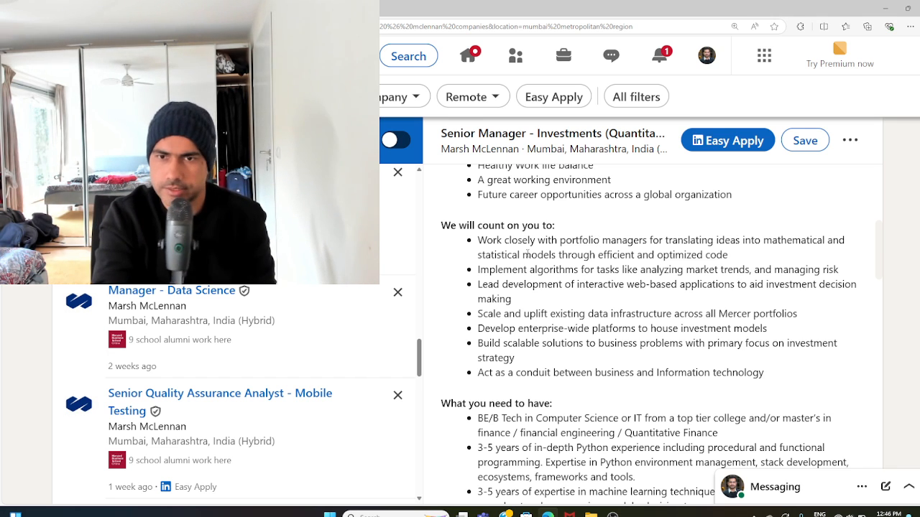
Read through the job duties down to the 'What you need to have' requirements
double_click(641, 313)
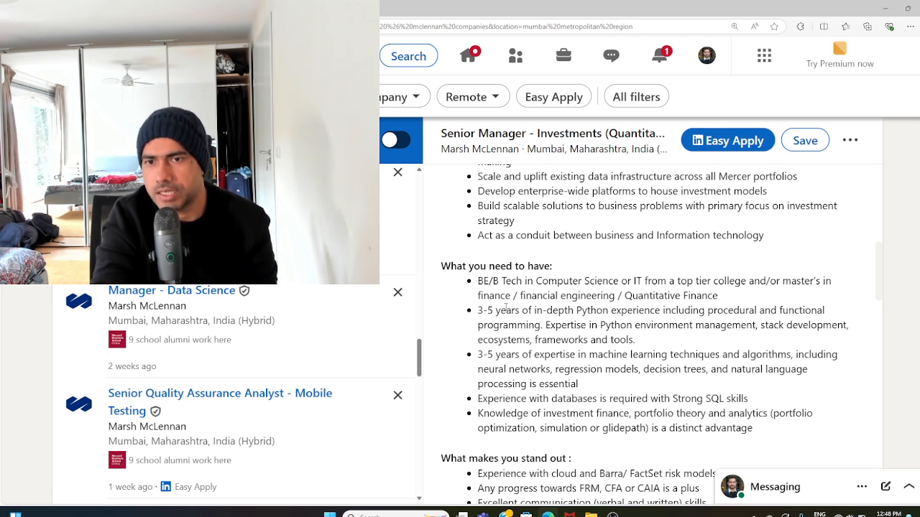
double_click(587, 296)
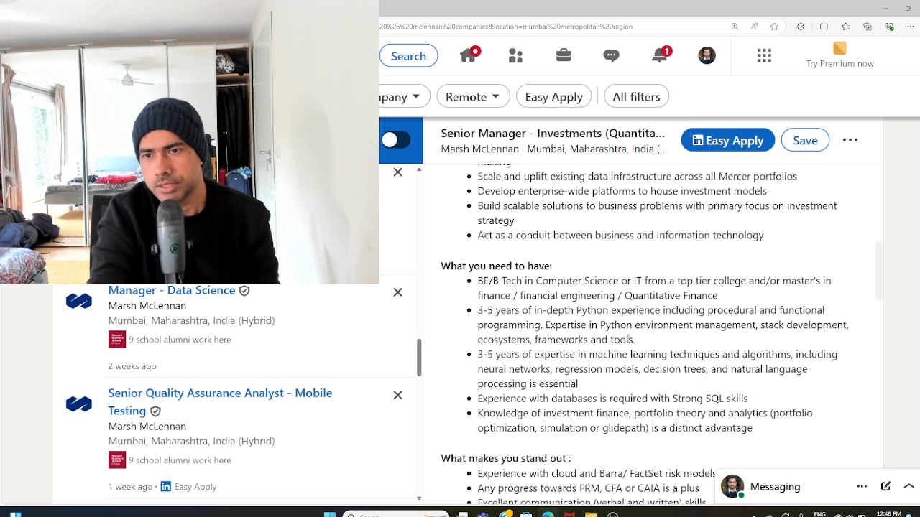
Bring the 'What makes you stand out' section and the Mercer paragraph into view
scroll("down", 3)
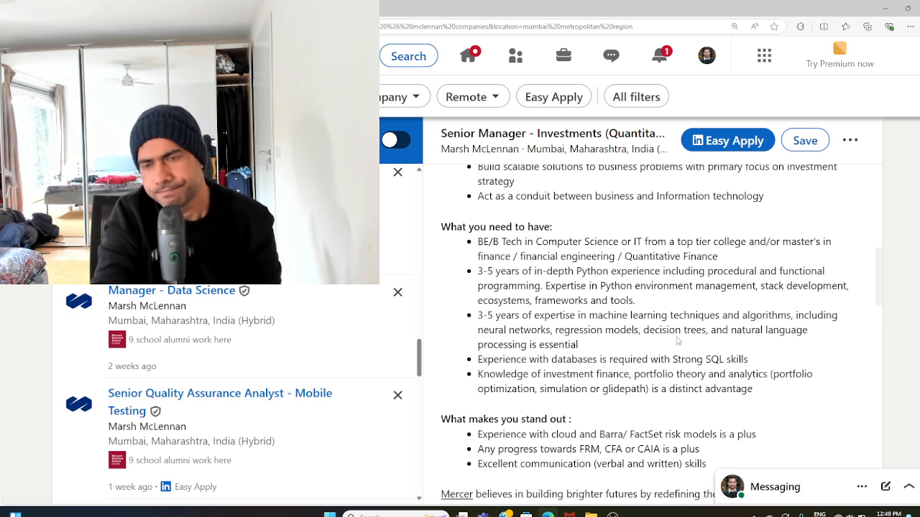
left_click_drag(498, 315, 552, 345)
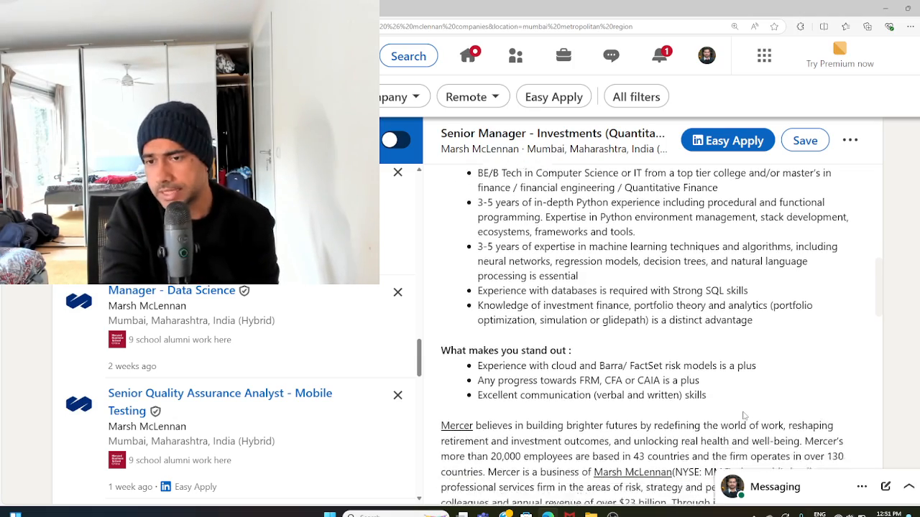
Highlight the first stand-out bullet about cloud and Barra/FactSet risk models experience
scroll("down", 3)
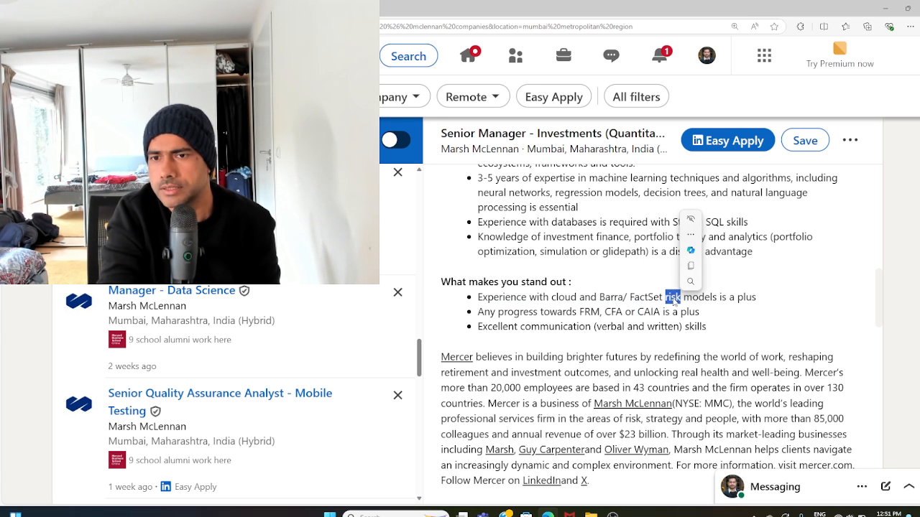
left_click_drag(481, 296, 753, 297)
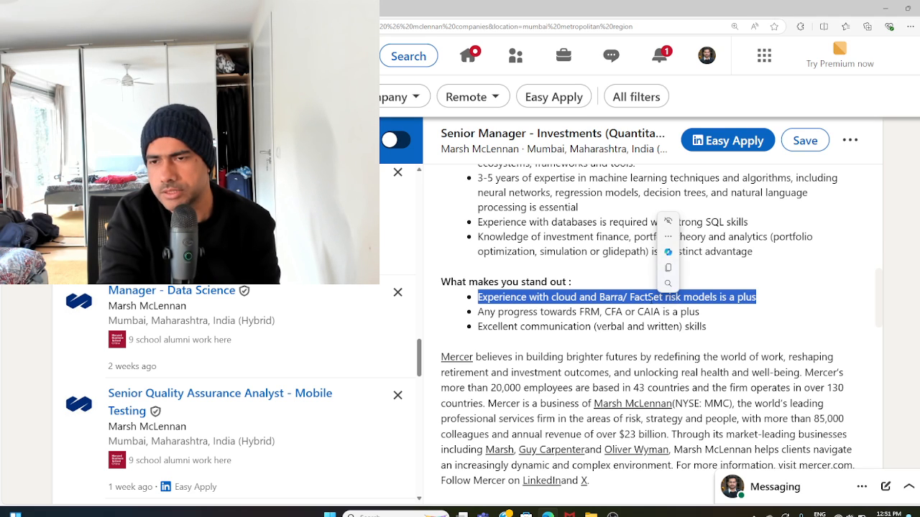